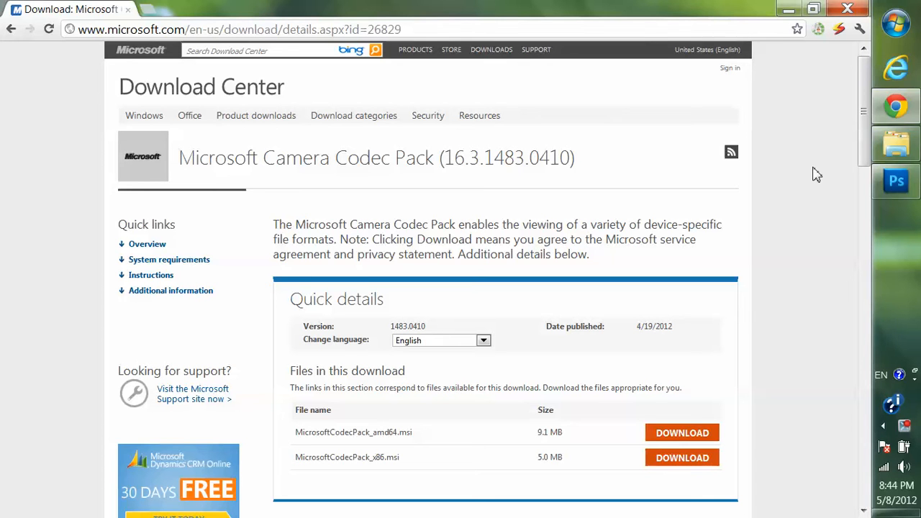
pyautogui.moveTo(489, 334)
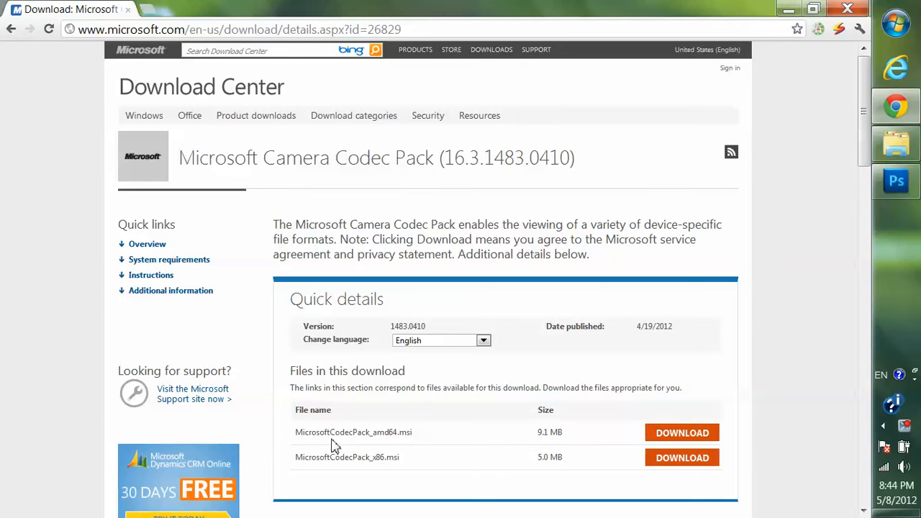
pyautogui.moveTo(299, 439)
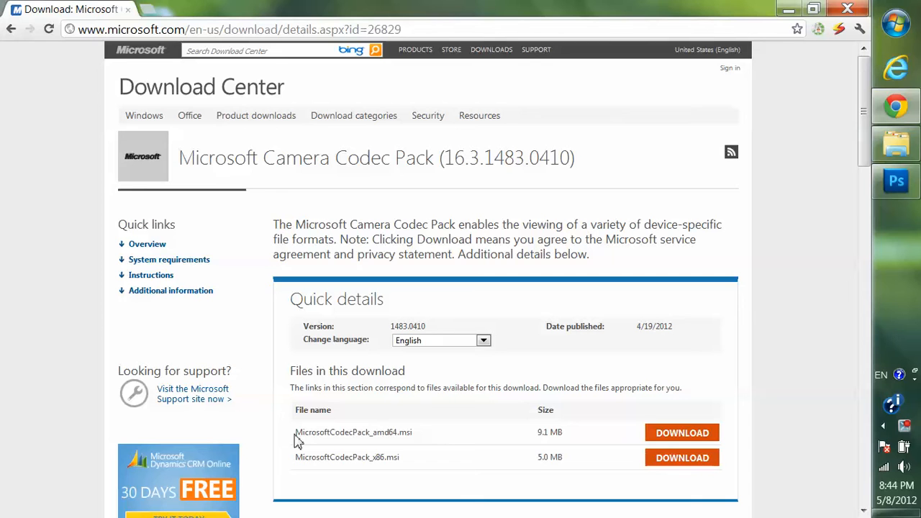
# - Review the Camera Codec Pack page, highlighting the 64-bit installer name and the supported camera list
pyautogui.doubleClick(311, 432)
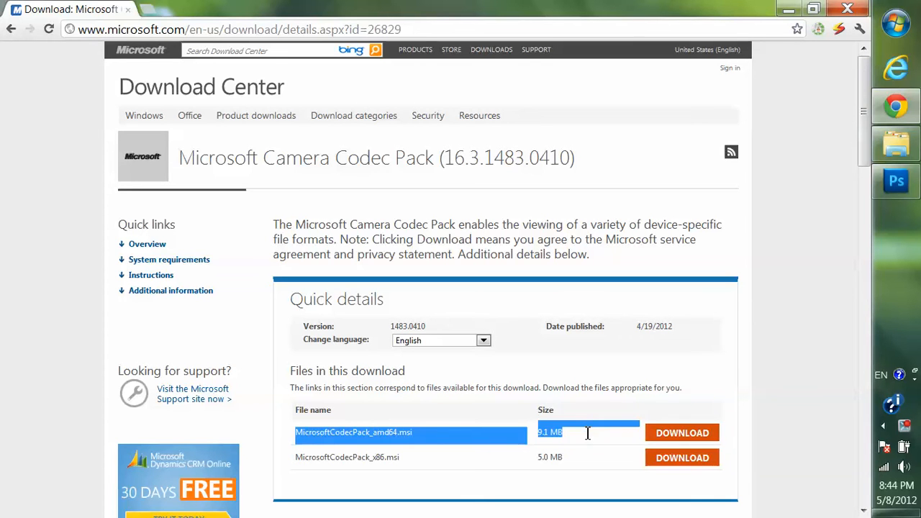
pyautogui.moveTo(591, 449)
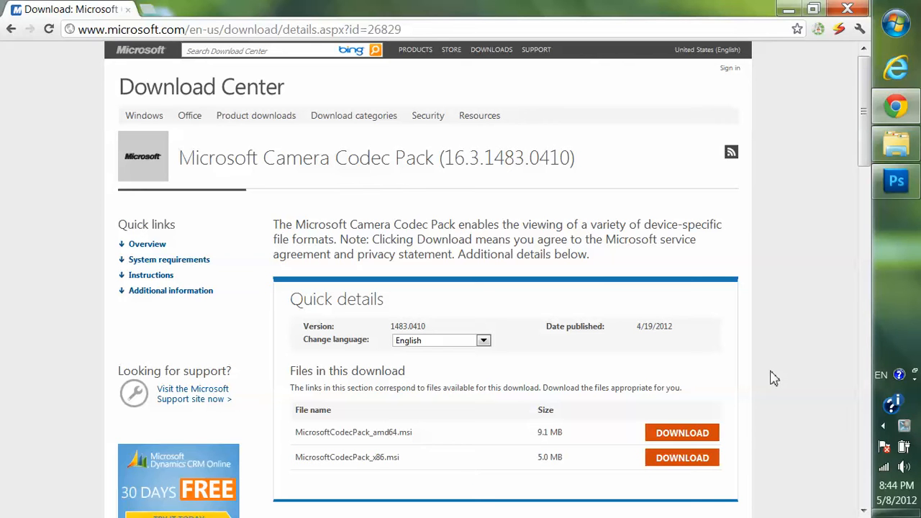
pyautogui.moveTo(846, 184)
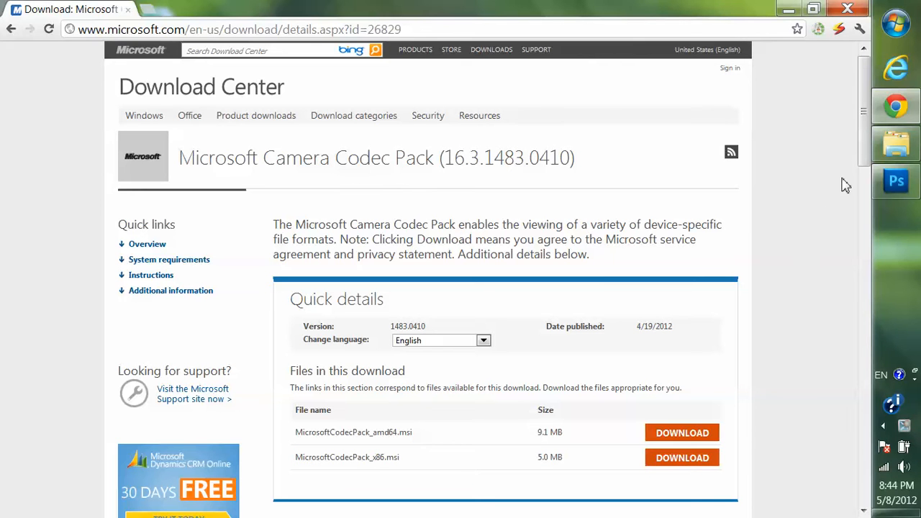
pyautogui.scroll(-3)
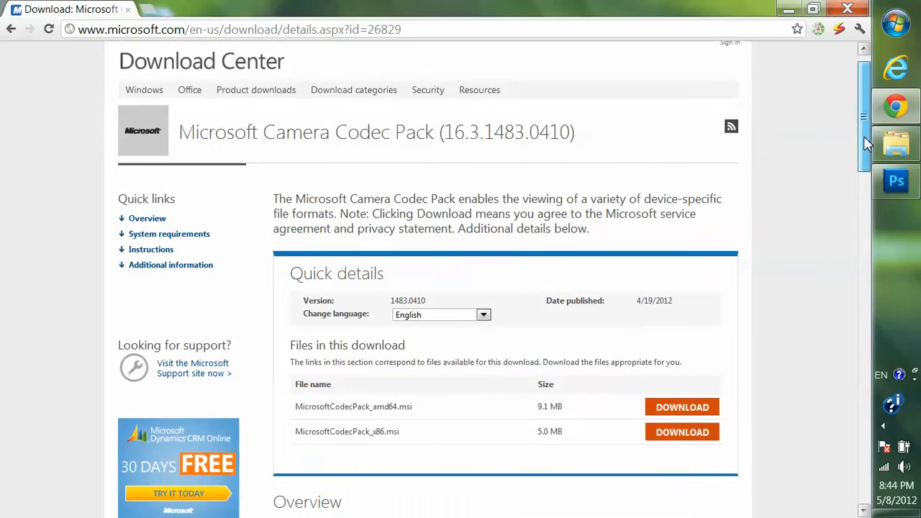
pyautogui.scroll(-3)
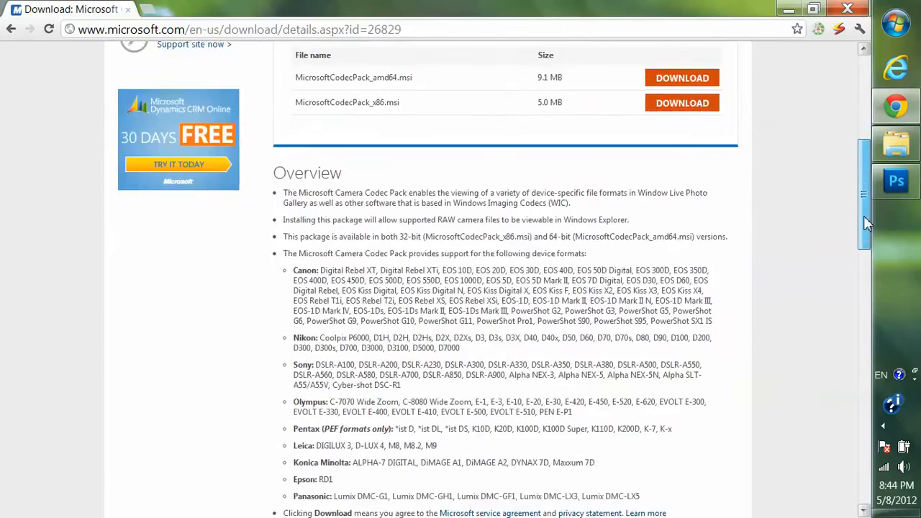
pyautogui.scroll(-3)
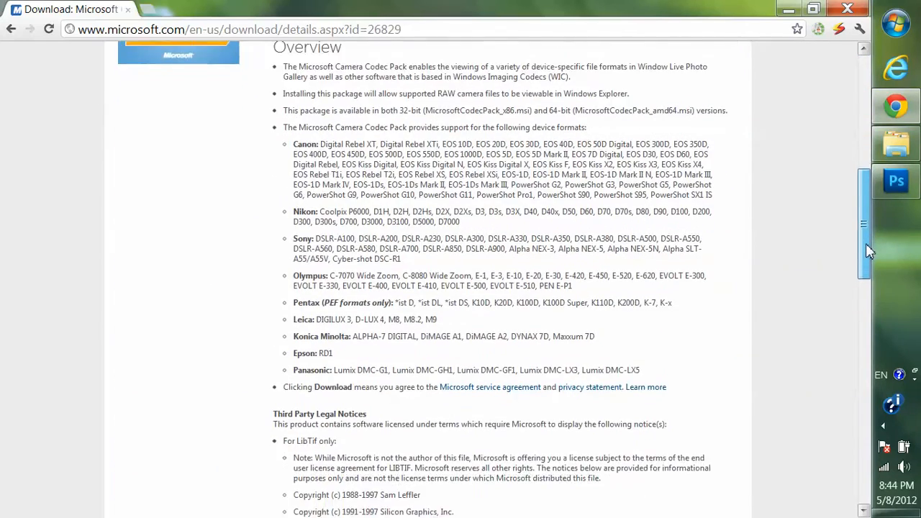
pyautogui.scroll(-3)
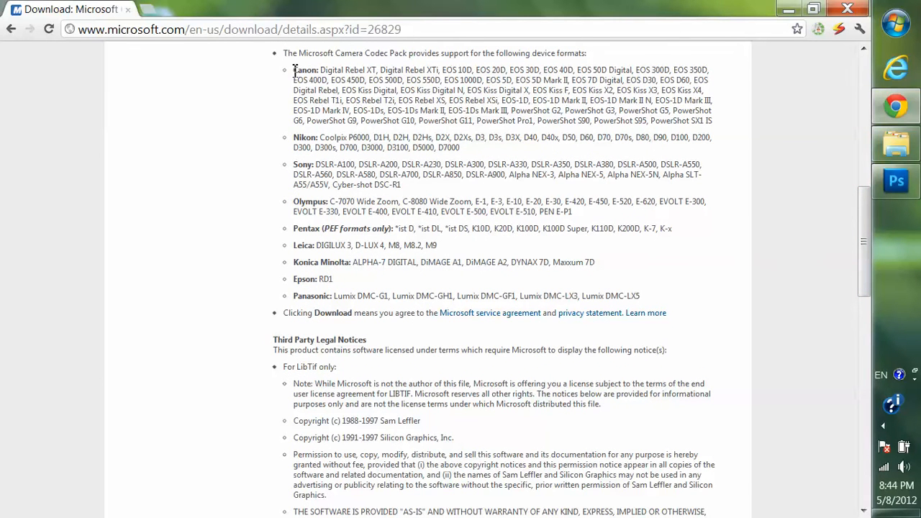
pyautogui.moveTo(294, 69); pyautogui.dragTo(334, 279)
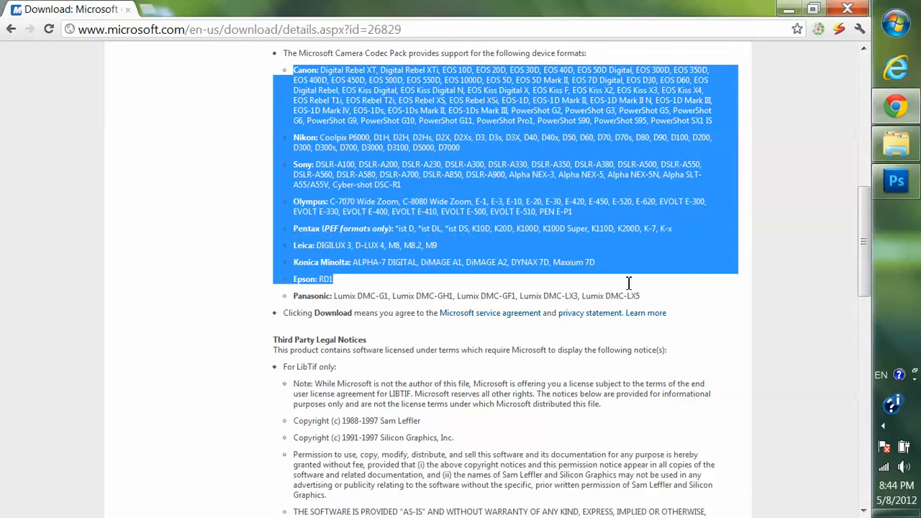
pyautogui.moveTo(627, 282); pyautogui.dragTo(650, 297)
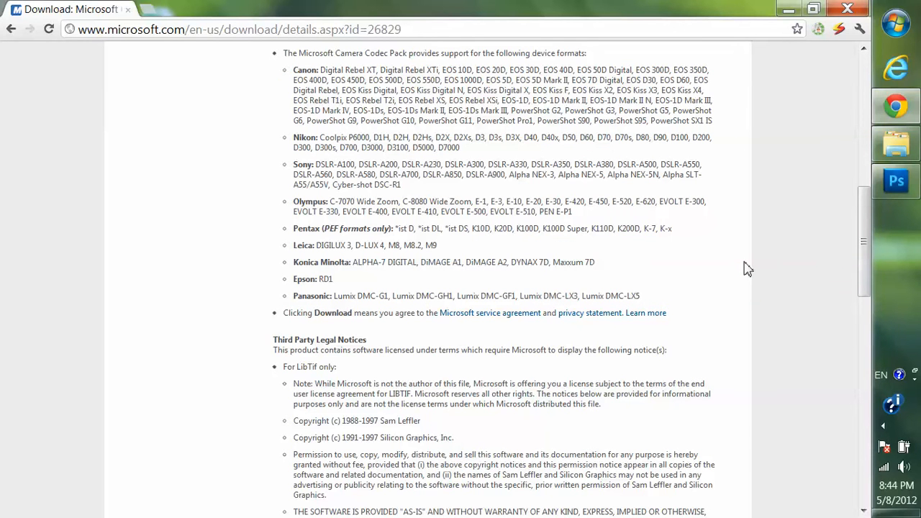
# - Select the first DNG file in Nepal Blooms, then scroll down to the ORF photo thumbnails
pyautogui.scroll(-3)
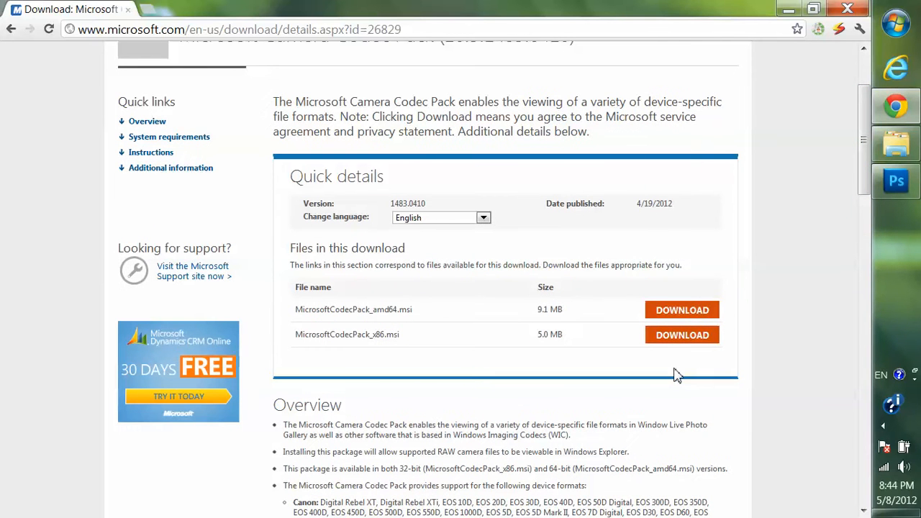
pyautogui.moveTo(823, 283)
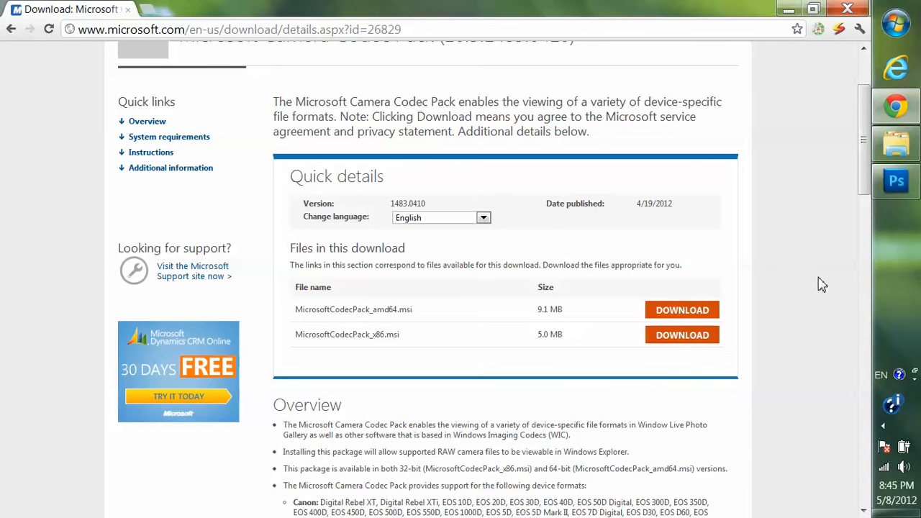
pyautogui.moveTo(895, 144)
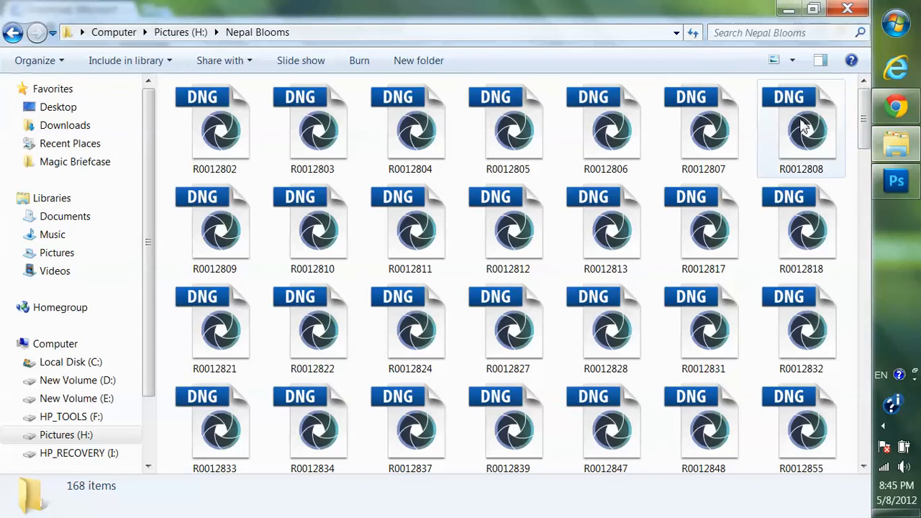
pyautogui.click(215, 129)
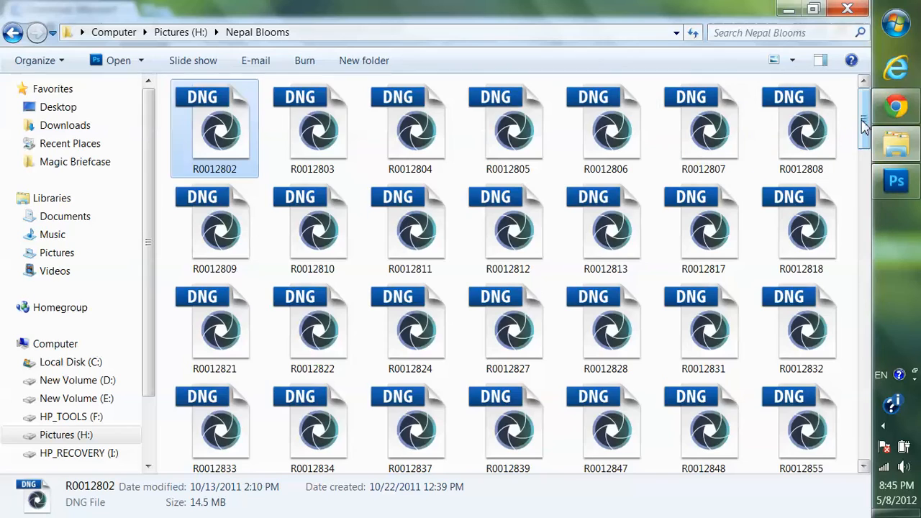
pyautogui.scroll(-3)
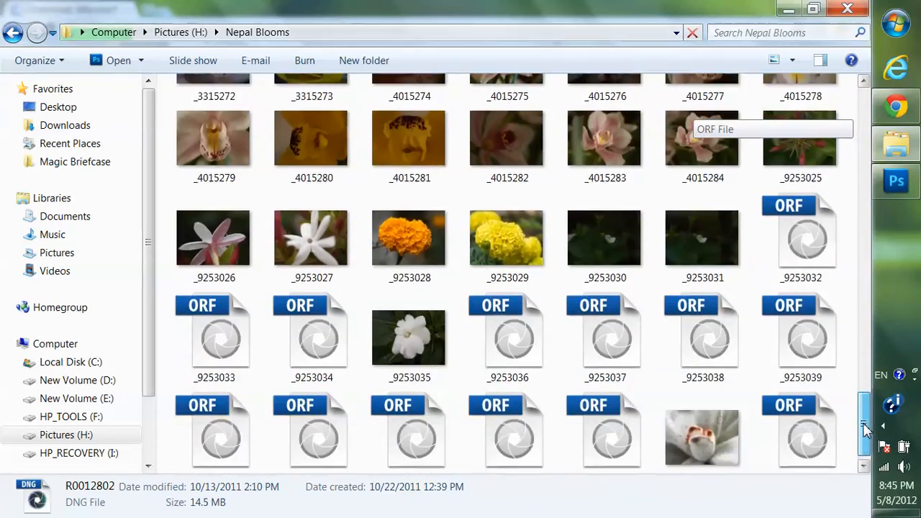
pyautogui.scroll(-3)
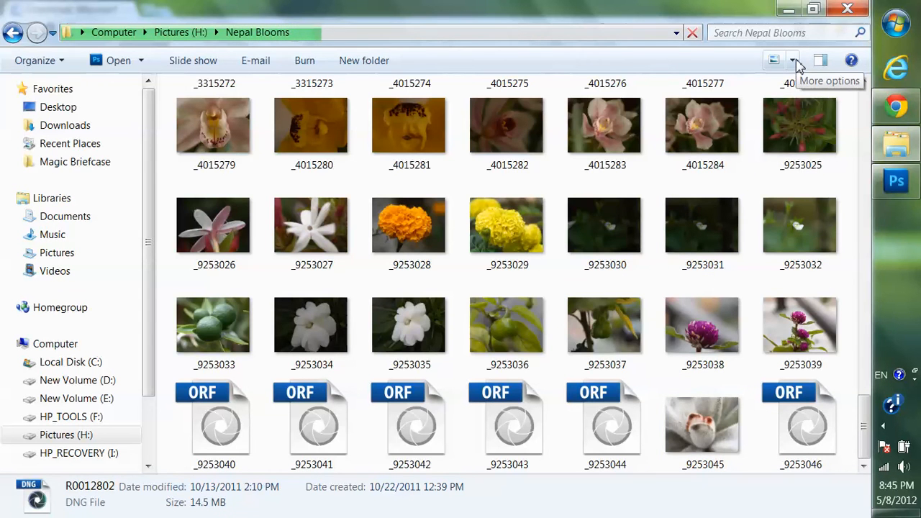
# - Show the photos as Large Icons and pick the pink orchid _4015284.ORF
pyautogui.click(795, 61)
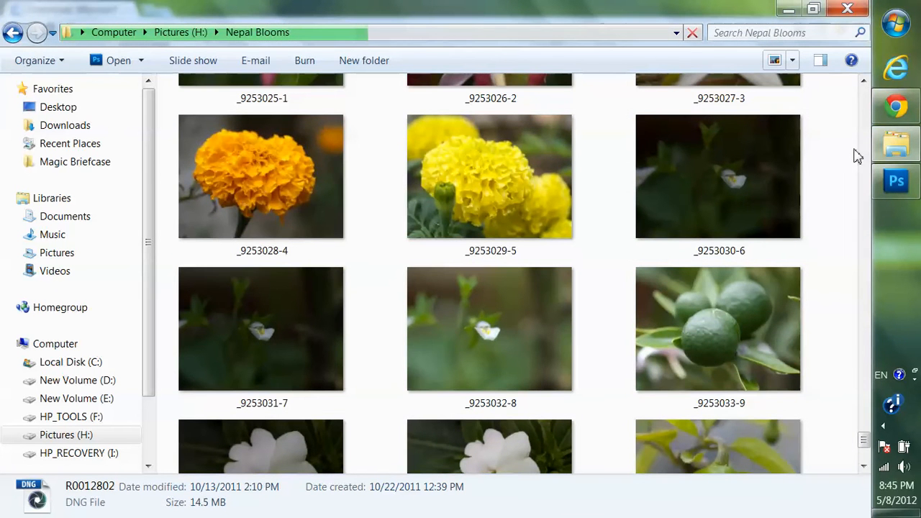
pyautogui.scroll(-3)
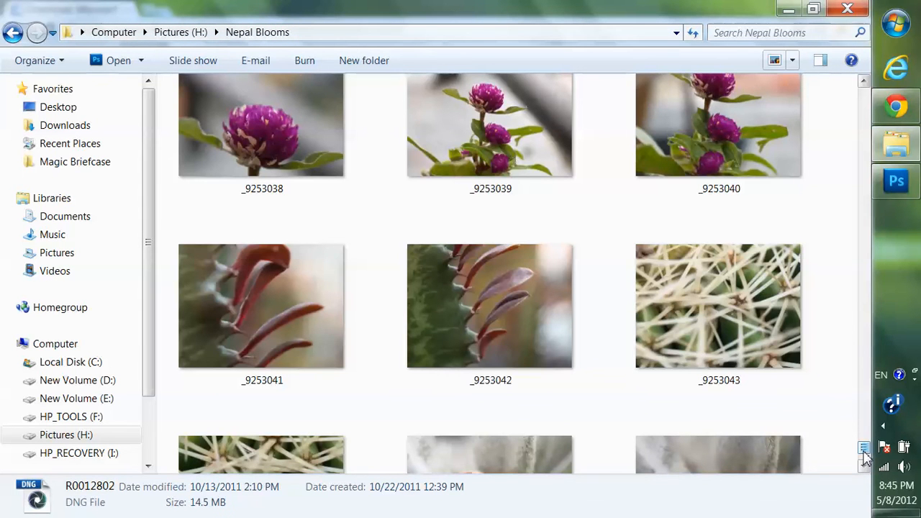
pyautogui.scroll(-3)
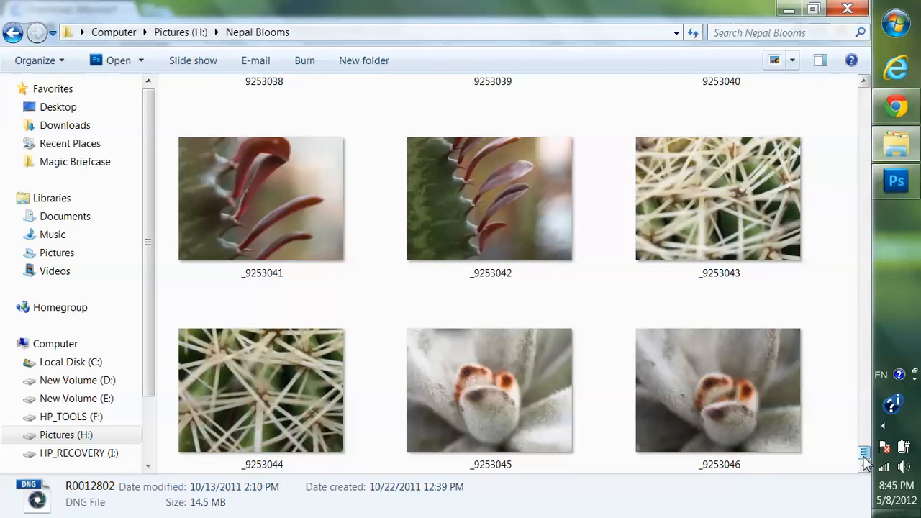
pyautogui.moveTo(849, 250)
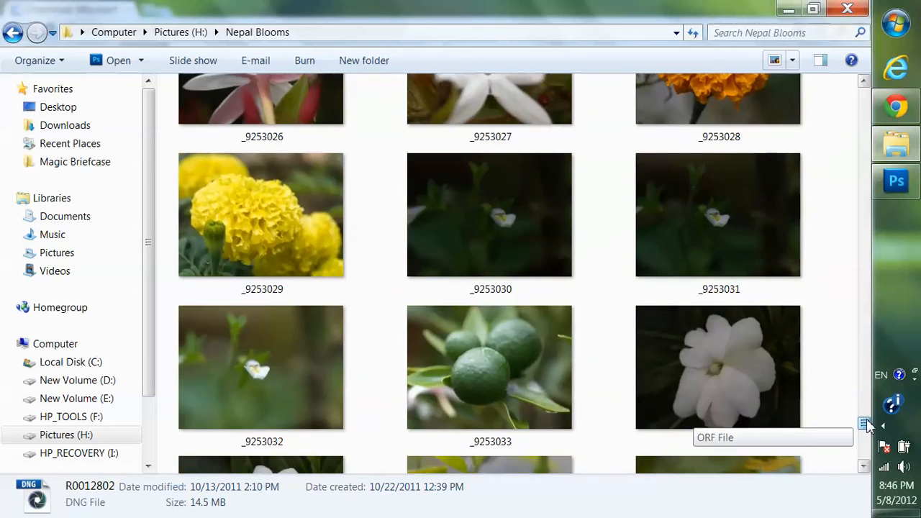
pyautogui.scroll(-3)
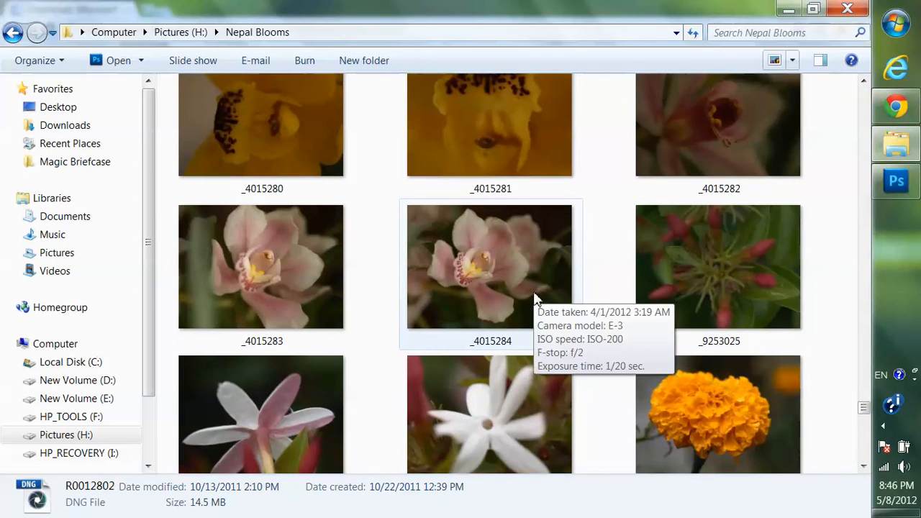
pyautogui.click(491, 266)
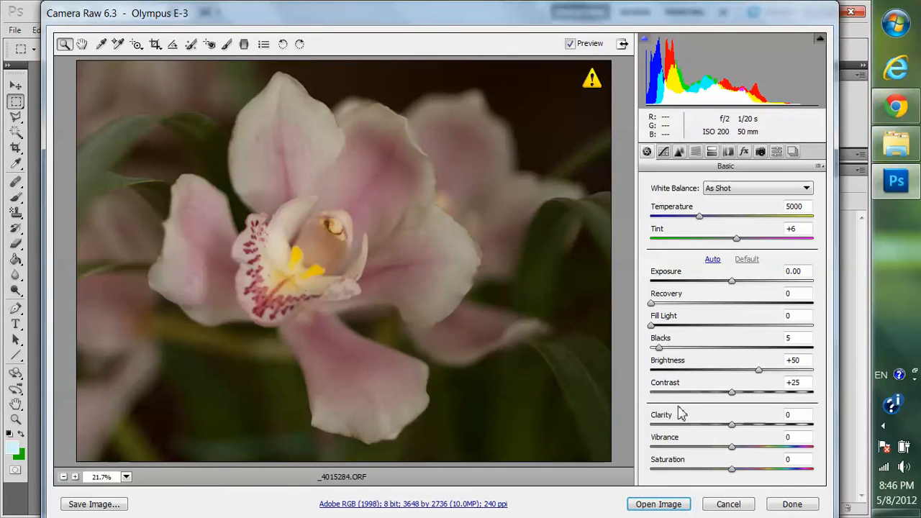
# - Raise Clarity and Vibrance to +21 and Saturation to +51 for richer colours
pyautogui.moveTo(733, 424); pyautogui.dragTo(749, 424)
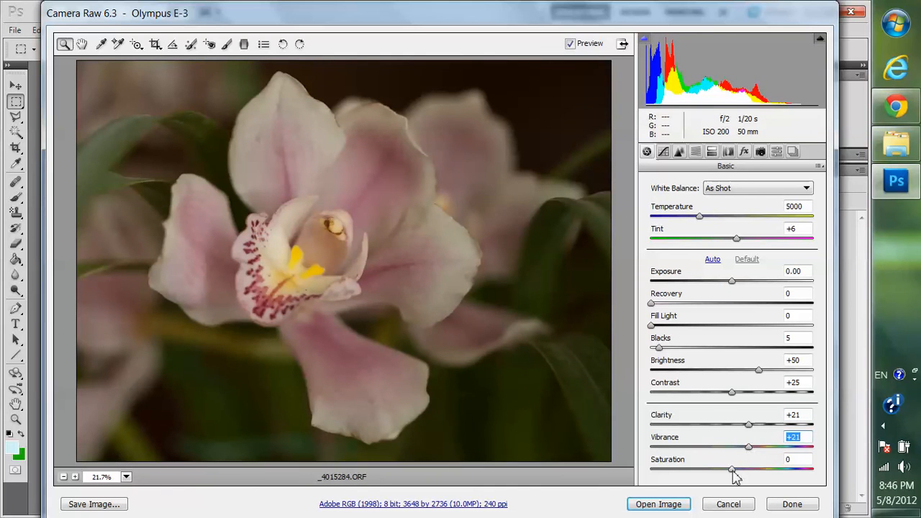
pyautogui.moveTo(731, 470); pyautogui.dragTo(771, 470)
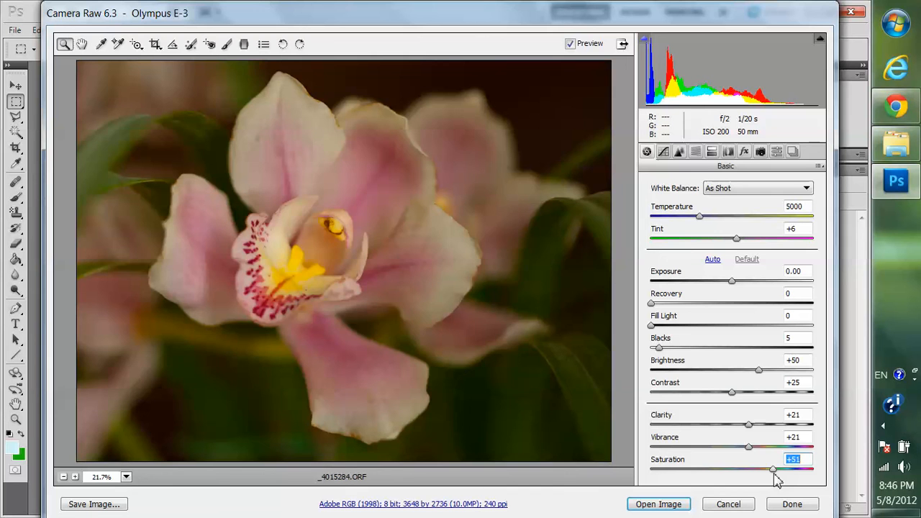
pyautogui.moveTo(756, 438)
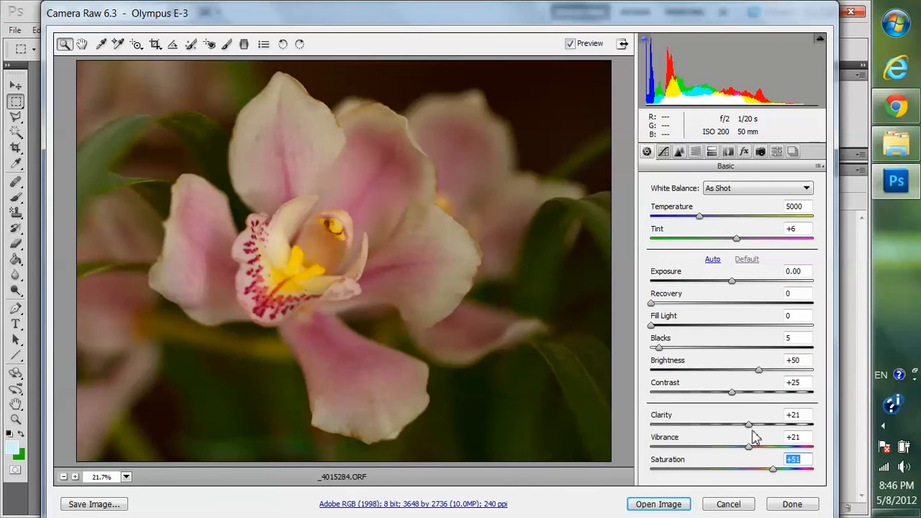
pyautogui.moveTo(748, 423); pyautogui.dragTo(768, 424)
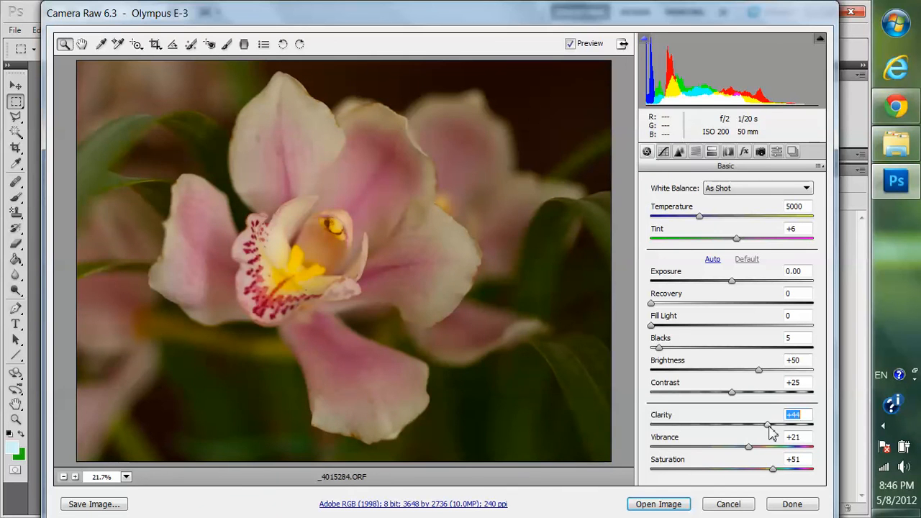